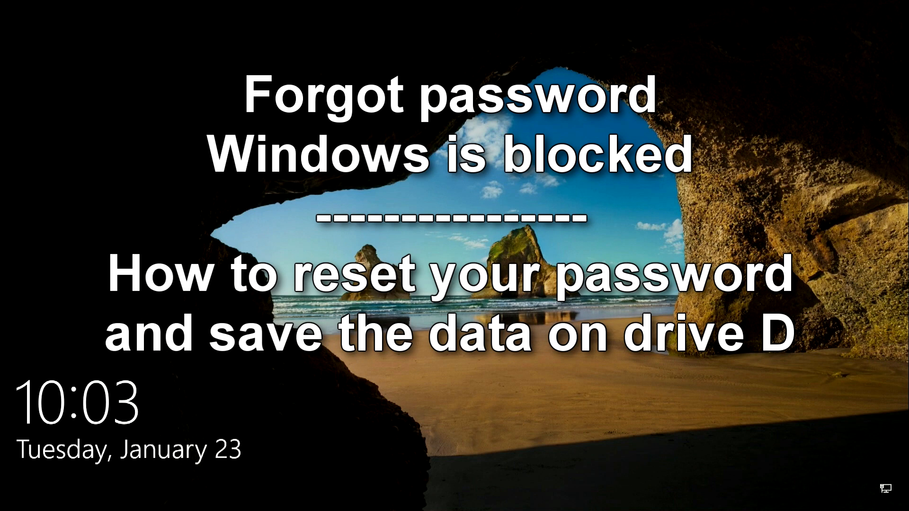
Fail a sign-in attempt, try Reset password and dismiss the missing USB drive error.
{"action": "left_click", "coordinate": [453, 256]}
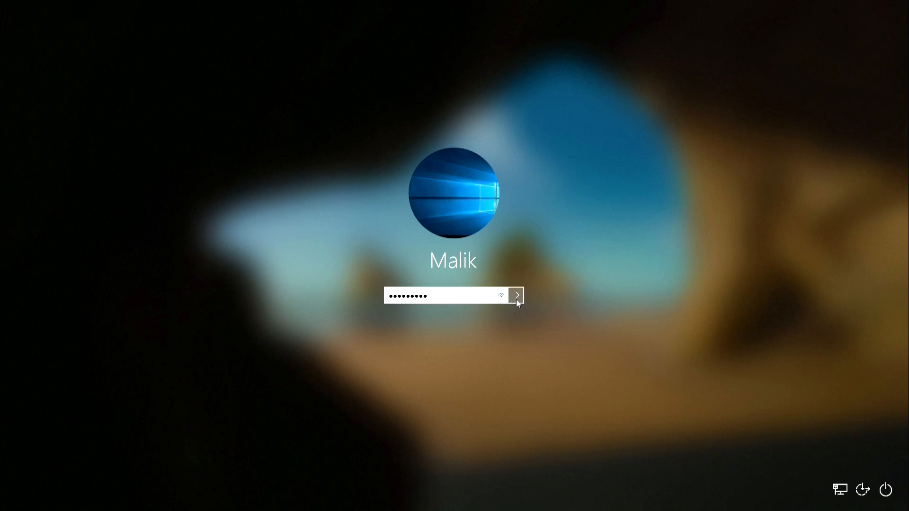
{"action": "left_click", "coordinate": [515, 296]}
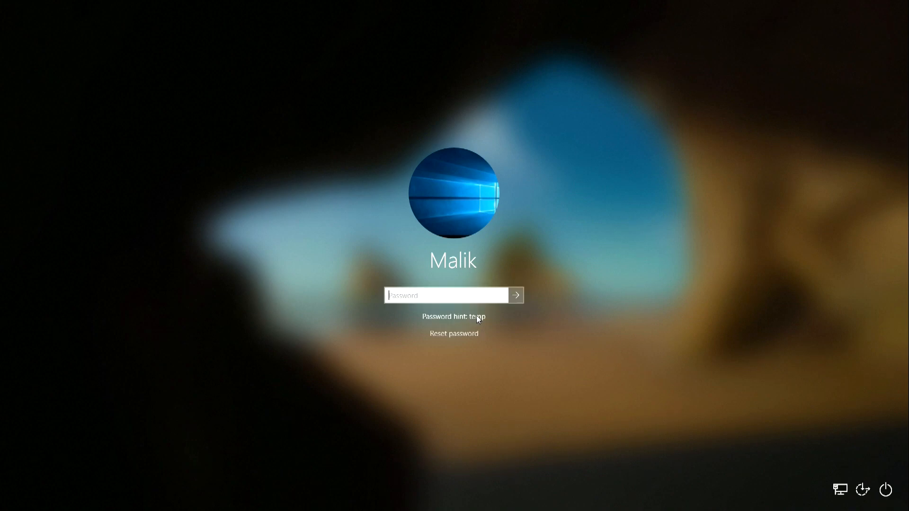
{"action": "left_click", "coordinate": [454, 333]}
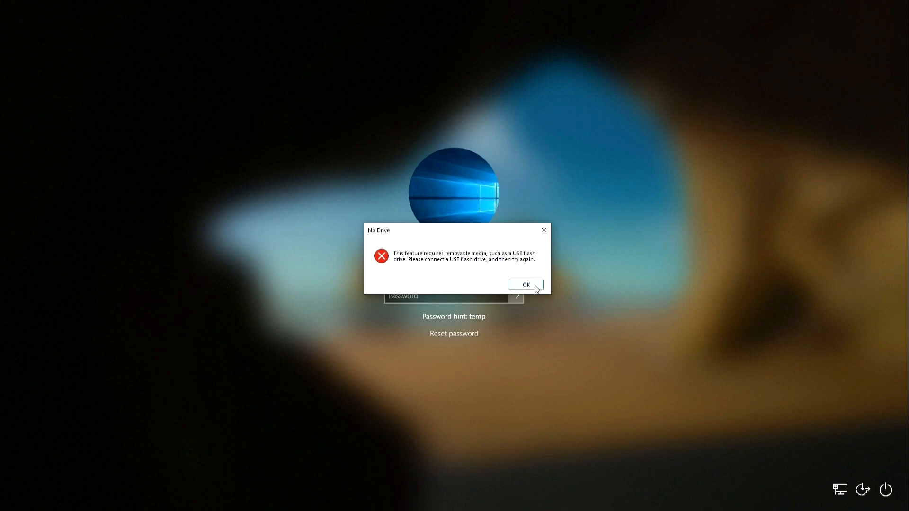
{"action": "left_click", "coordinate": [525, 285]}
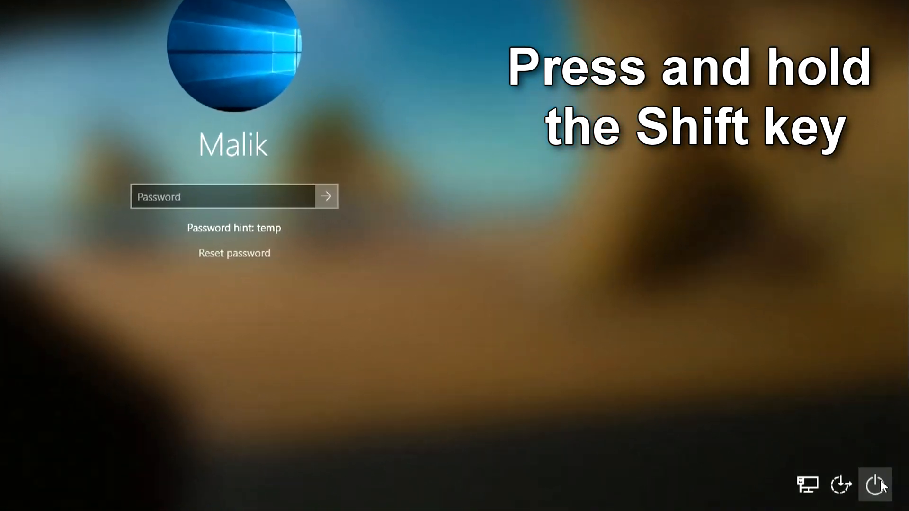
Force a Shift+Restart from the lock screen, choosing Restart anyway, into recovery options.
{"action": "left_click", "coordinate": [875, 485]}
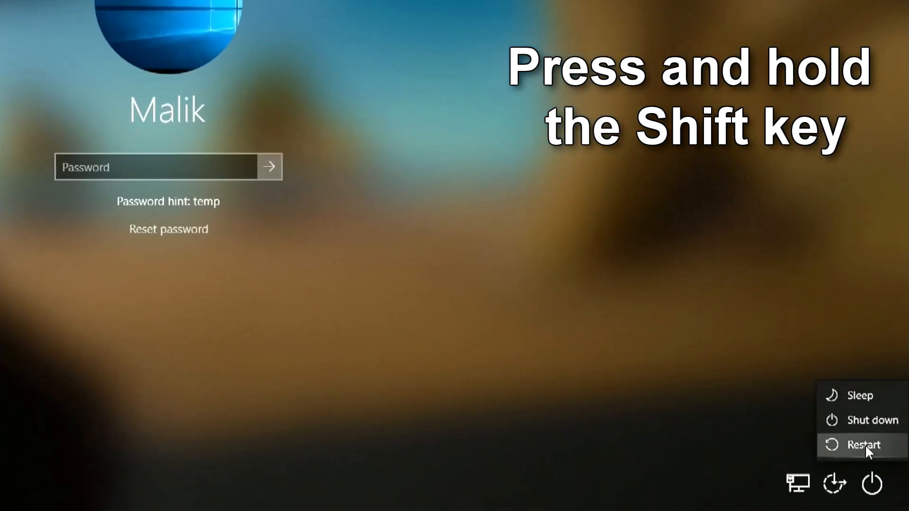
{"action": "left_click", "coordinate": [861, 445]}
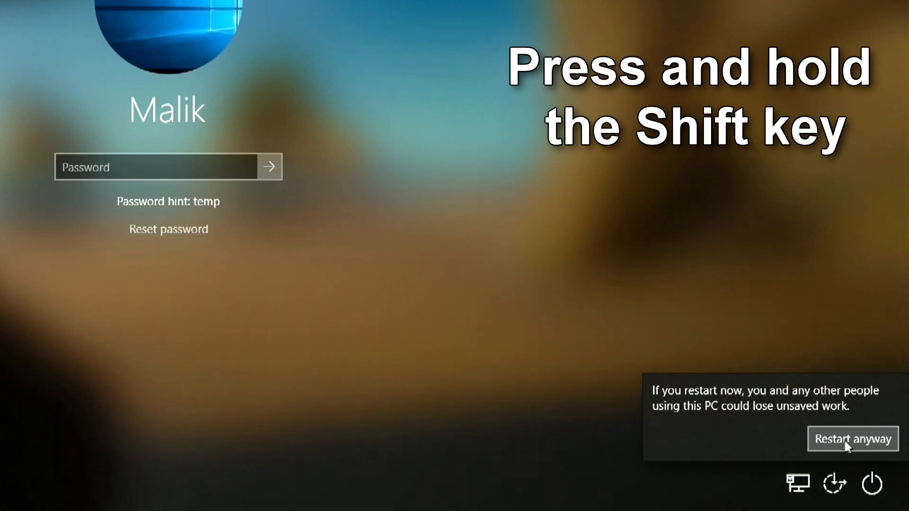
{"action": "left_click", "coordinate": [852, 438]}
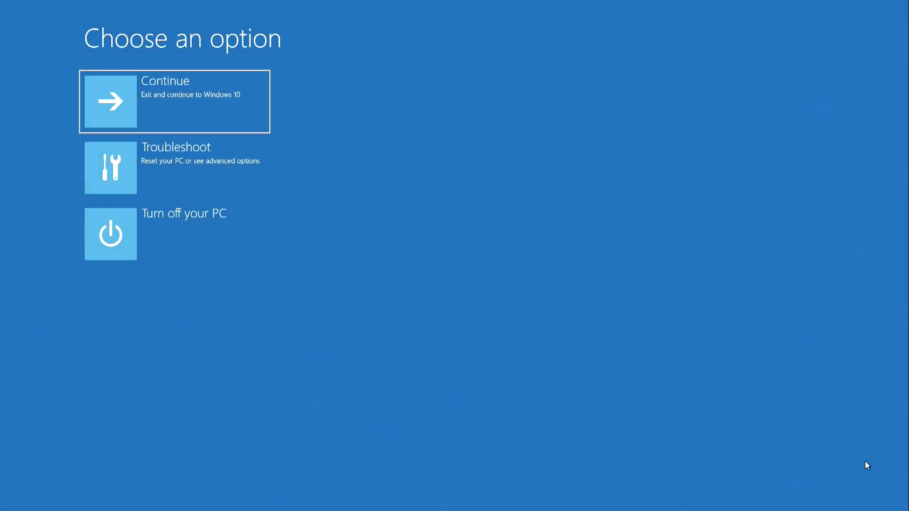
{"action": "mouse_move", "coordinate": [253, 188]}
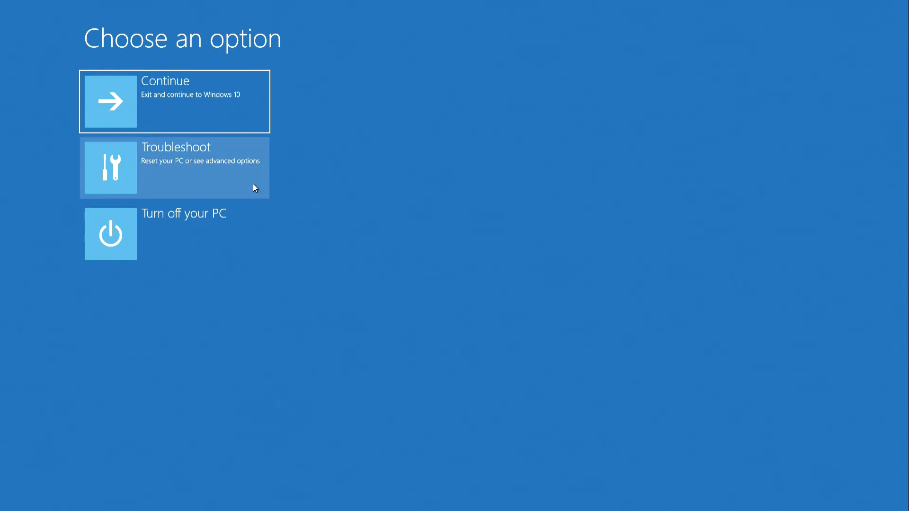
Go through Troubleshoot to the Reset this PC choices.
{"action": "left_click", "coordinate": [174, 168]}
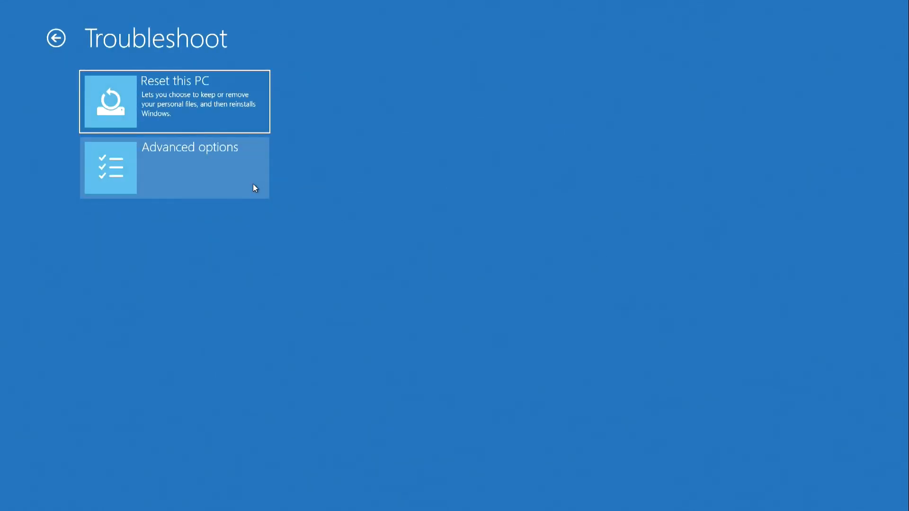
{"action": "mouse_move", "coordinate": [316, 138]}
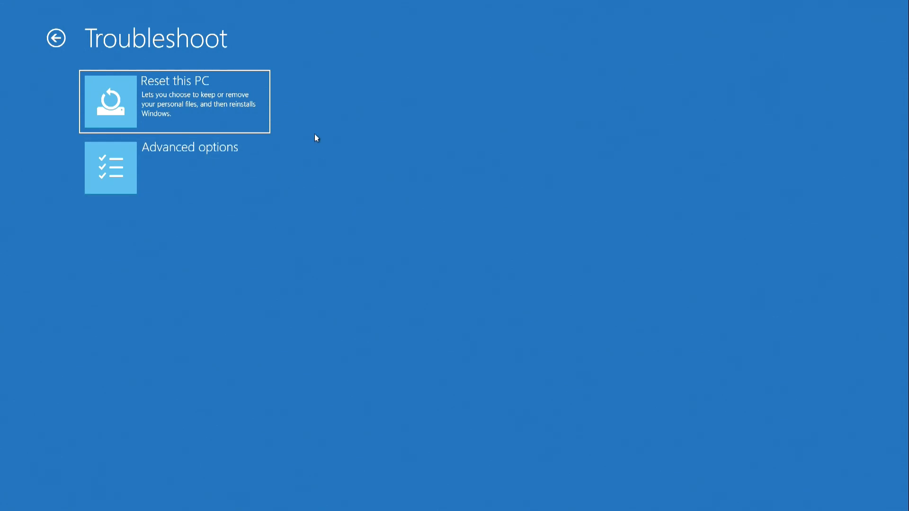
{"action": "mouse_move", "coordinate": [261, 126]}
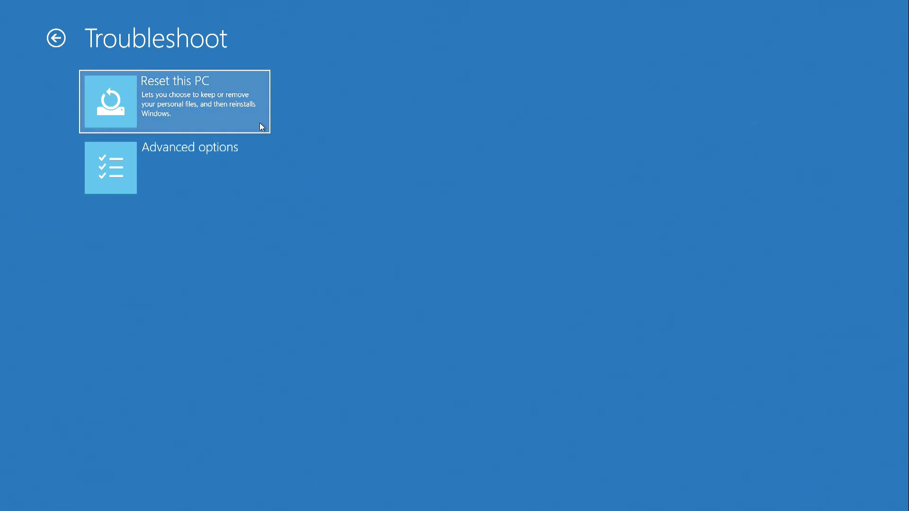
{"action": "left_click", "coordinate": [174, 101]}
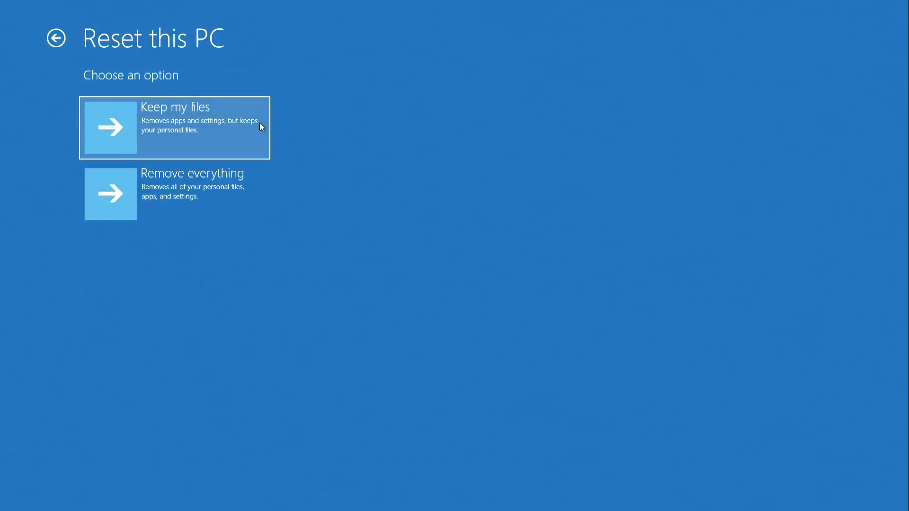
{"action": "mouse_move", "coordinate": [307, 139]}
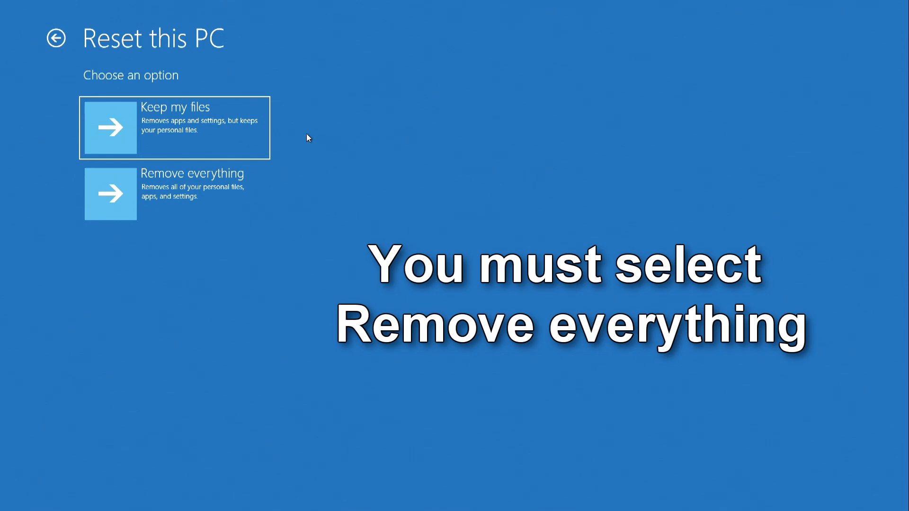
{"action": "mouse_move", "coordinate": [309, 183]}
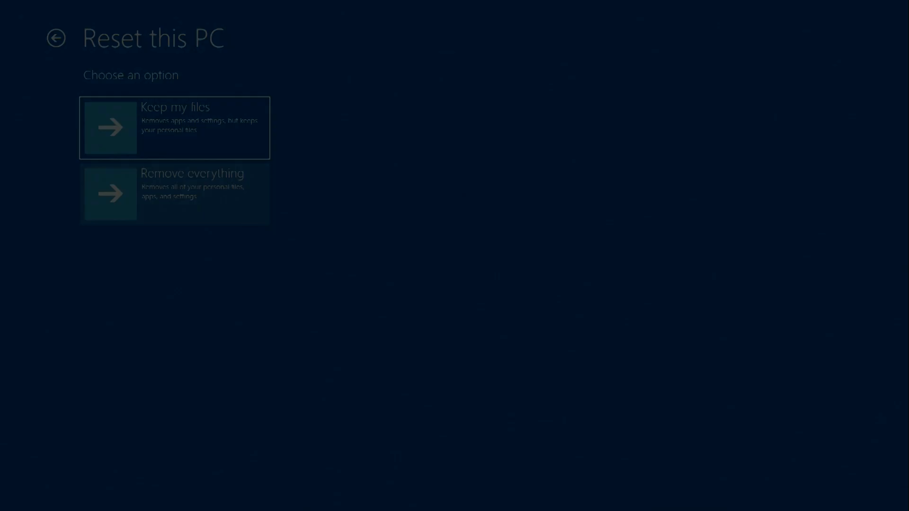
Choose Remove everything with a Local reinstall from this device.
{"action": "left_click", "coordinate": [174, 127]}
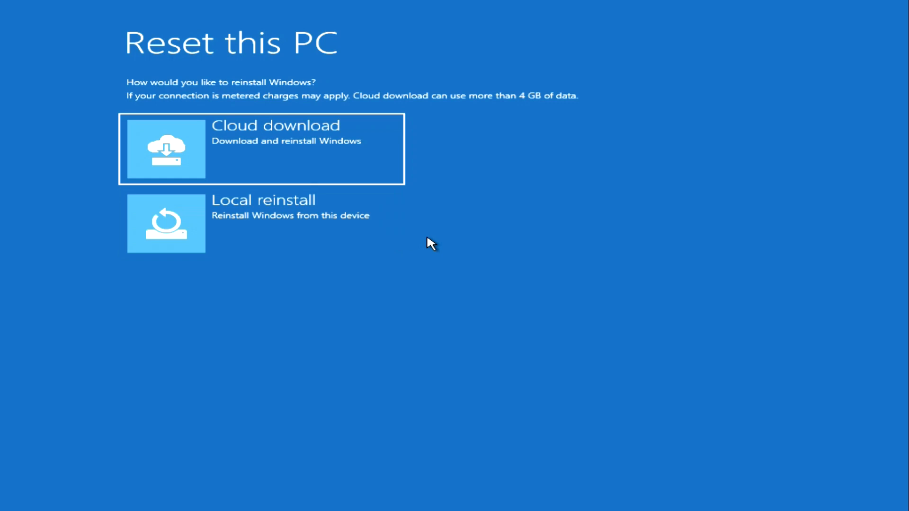
{"action": "mouse_move", "coordinate": [371, 245]}
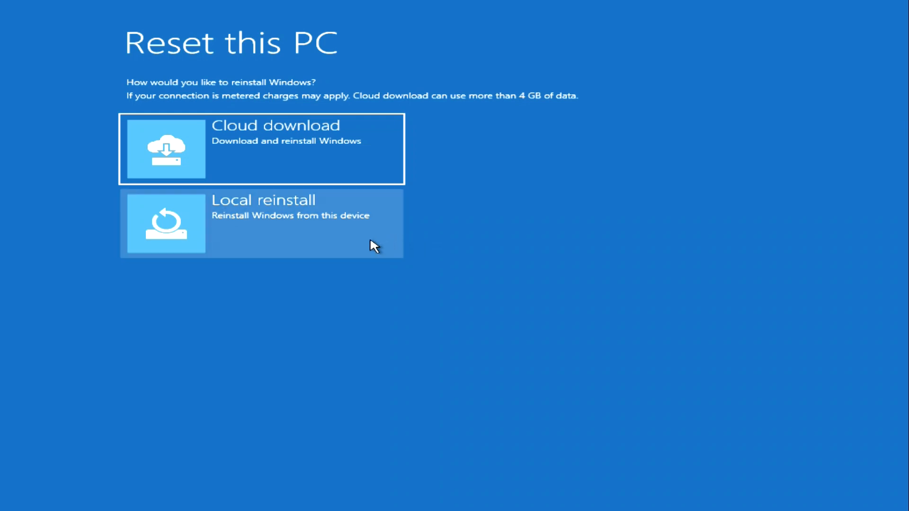
{"action": "left_click", "coordinate": [261, 224]}
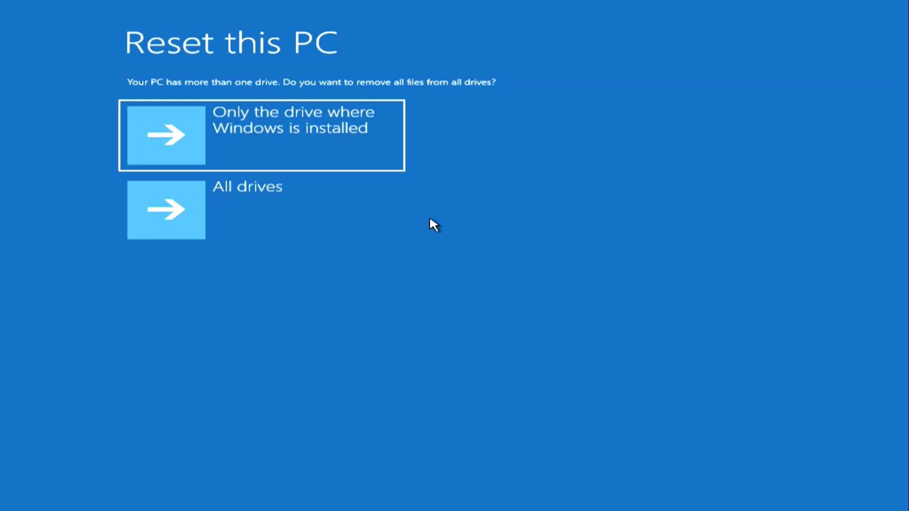
{"action": "mouse_move", "coordinate": [430, 164]}
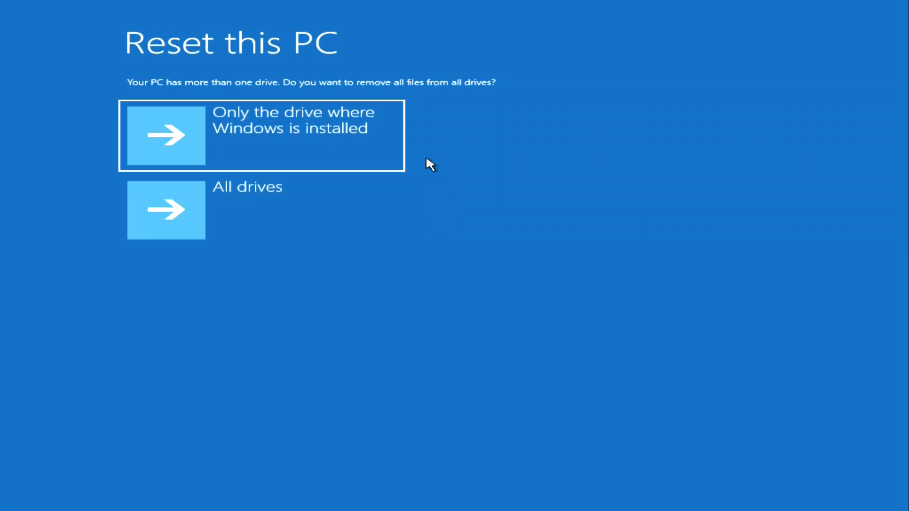
Limit the wipe to only the drive where Windows is installed.
{"action": "left_click", "coordinate": [262, 136]}
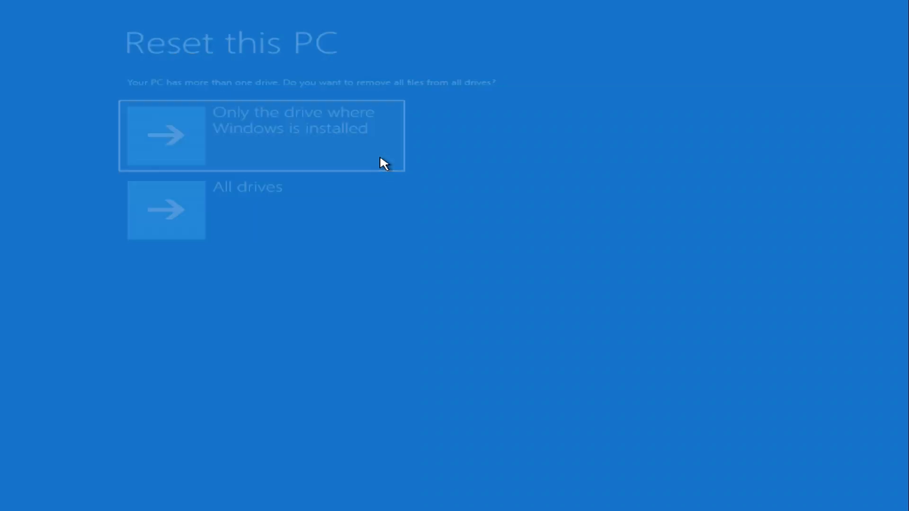
{"action": "left_click", "coordinate": [262, 135]}
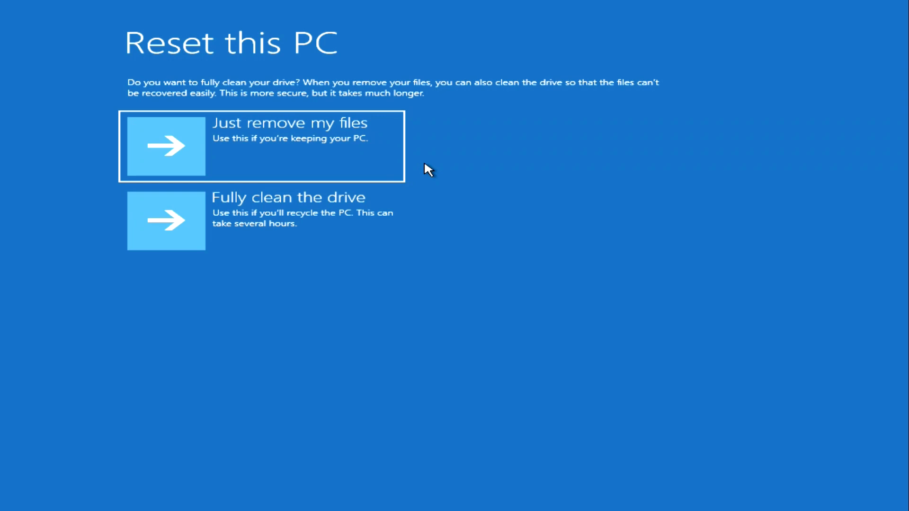
{"action": "mouse_move", "coordinate": [371, 175]}
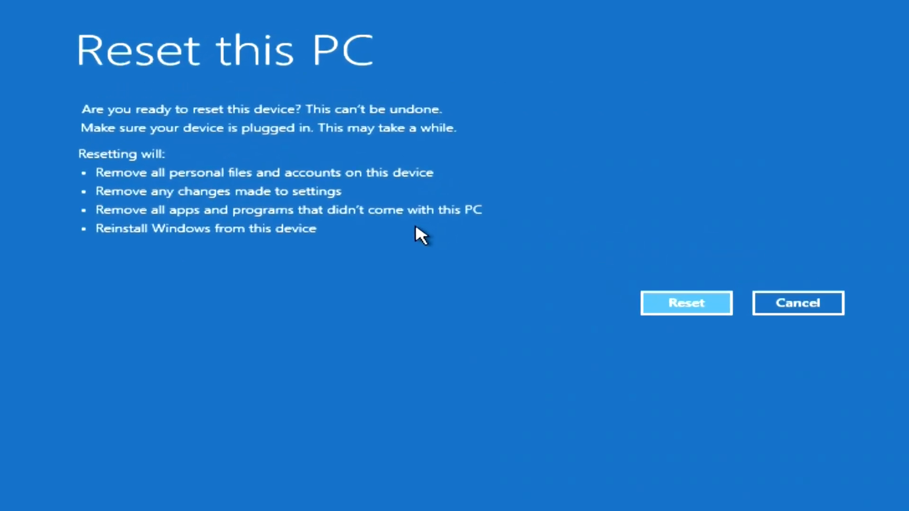
{"action": "mouse_move", "coordinate": [344, 168]}
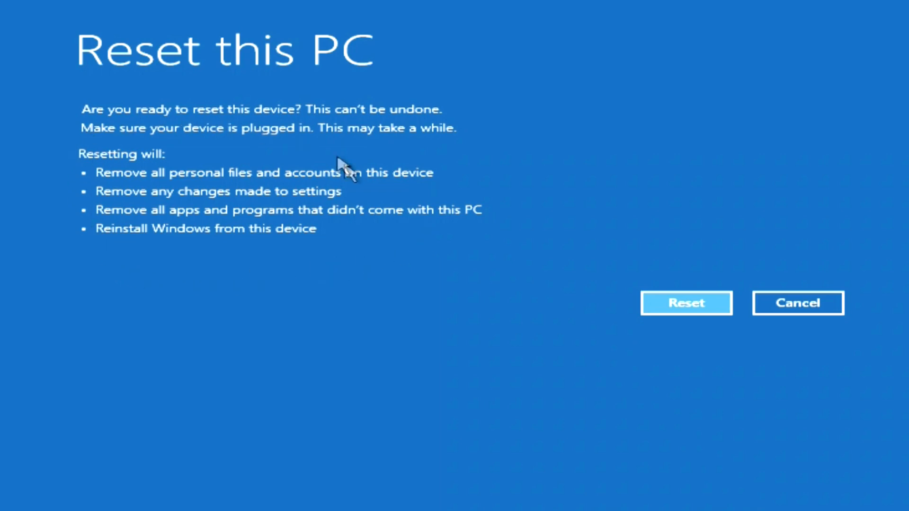
{"action": "mouse_move", "coordinate": [290, 265]}
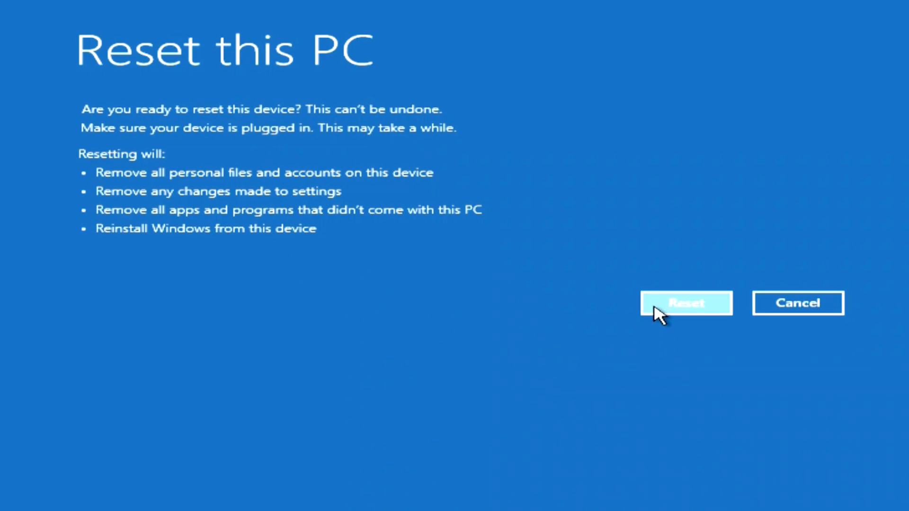
Confirm the summary and start the reset.
{"action": "left_click", "coordinate": [686, 303]}
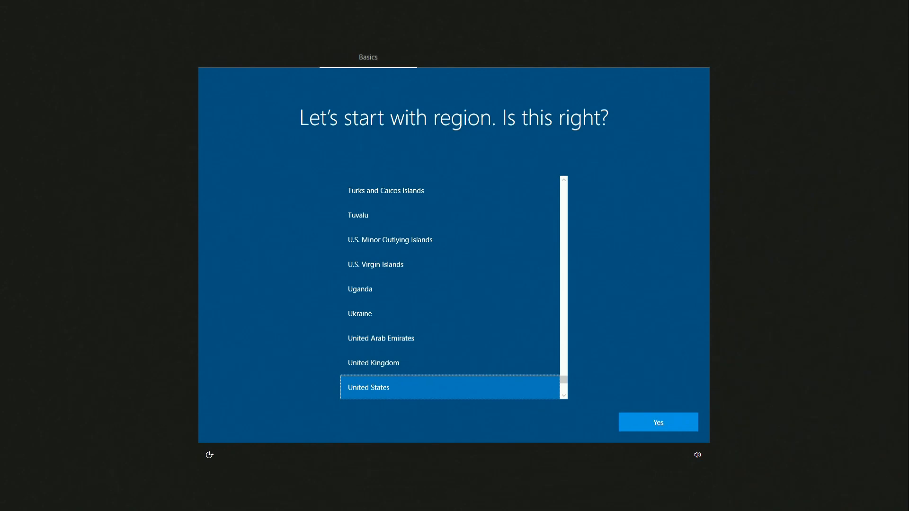
{"action": "mouse_move", "coordinate": [5, 8]}
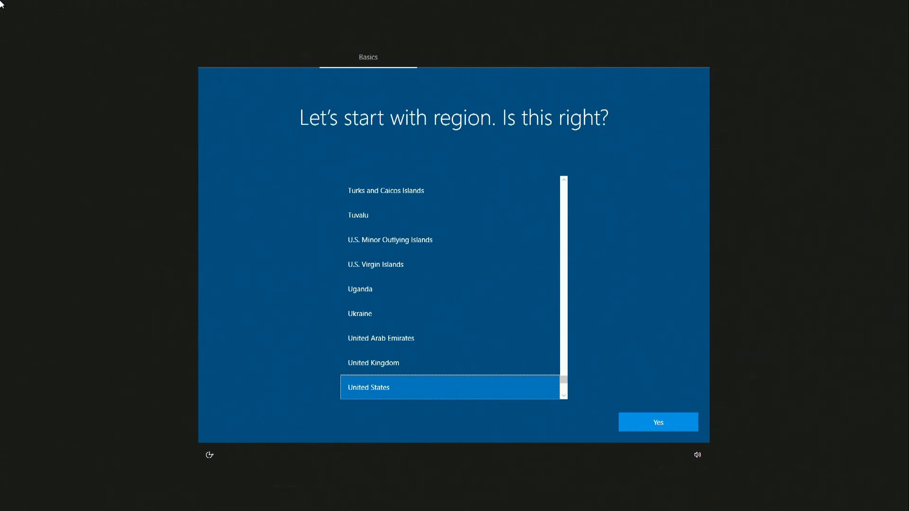
{"action": "mouse_move", "coordinate": [427, 445]}
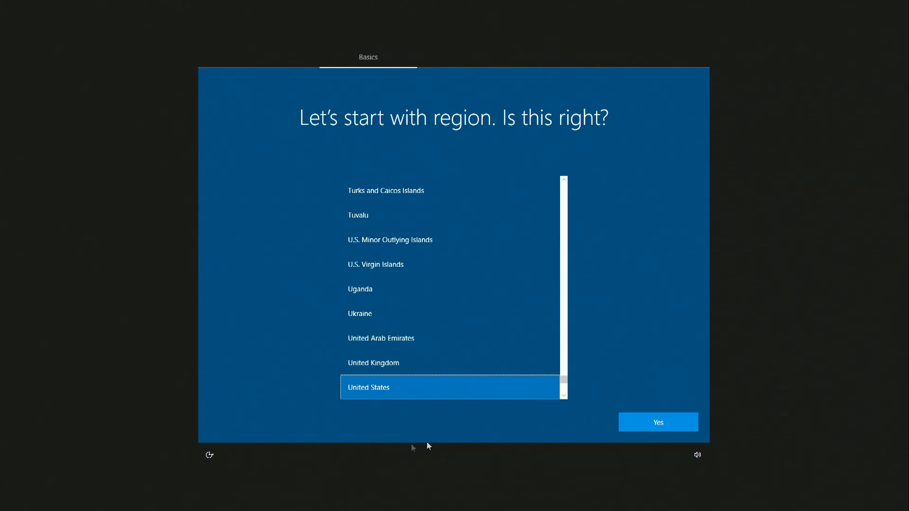
{"action": "mouse_move", "coordinate": [657, 422]}
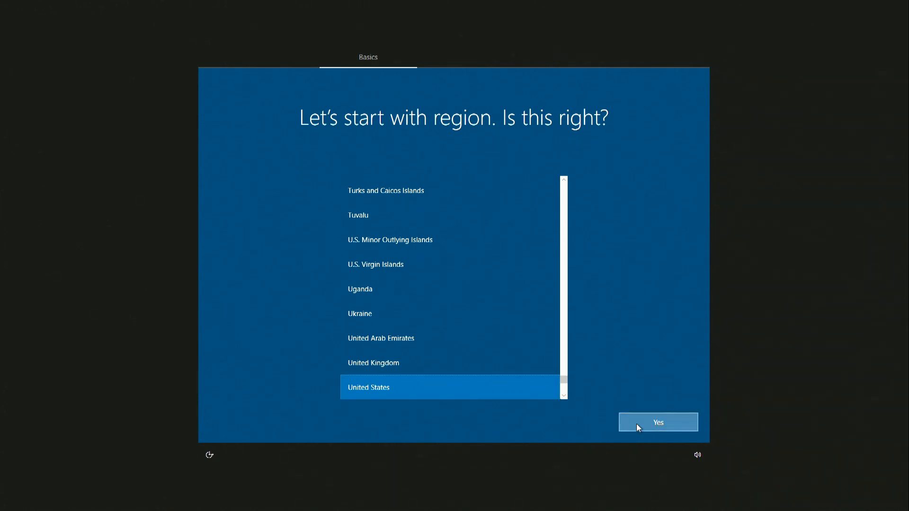
Accept United States region and US keyboard layout, skipping a second layout.
{"action": "left_click", "coordinate": [657, 422]}
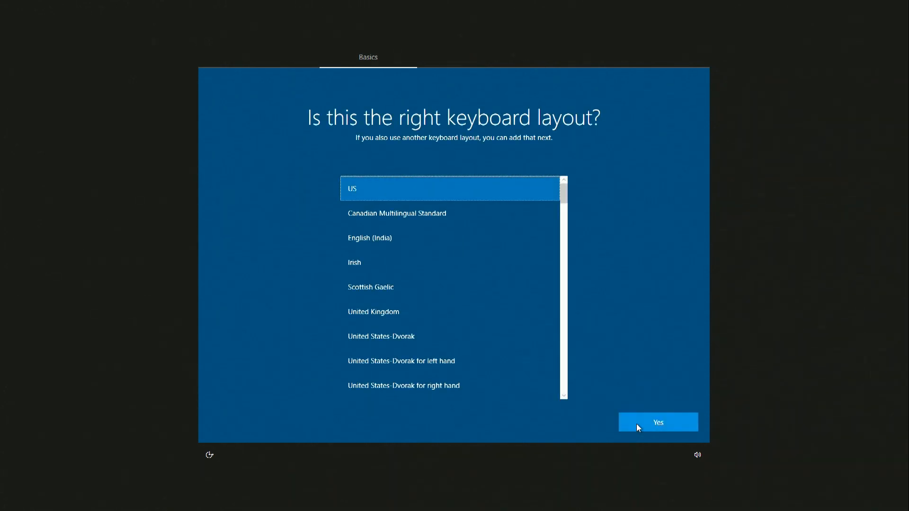
{"action": "left_click", "coordinate": [657, 423]}
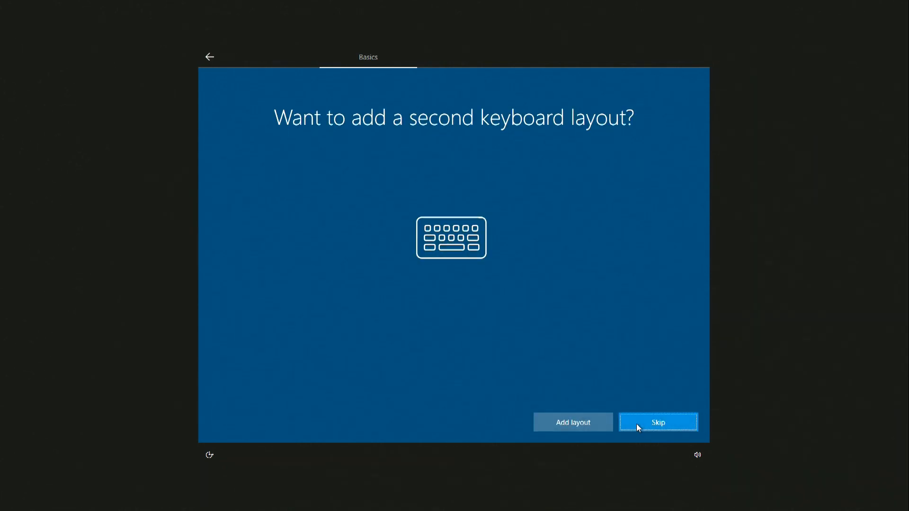
{"action": "left_click", "coordinate": [657, 422]}
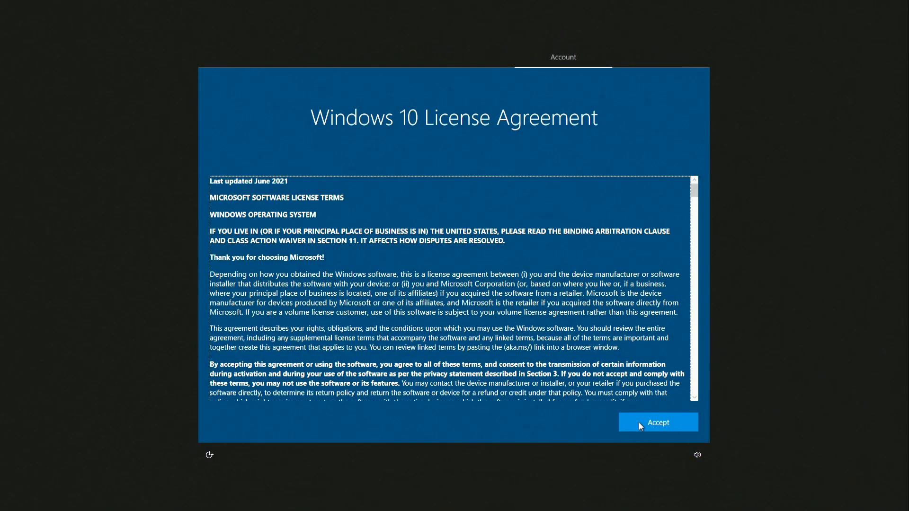
{"action": "mouse_move", "coordinate": [634, 426]}
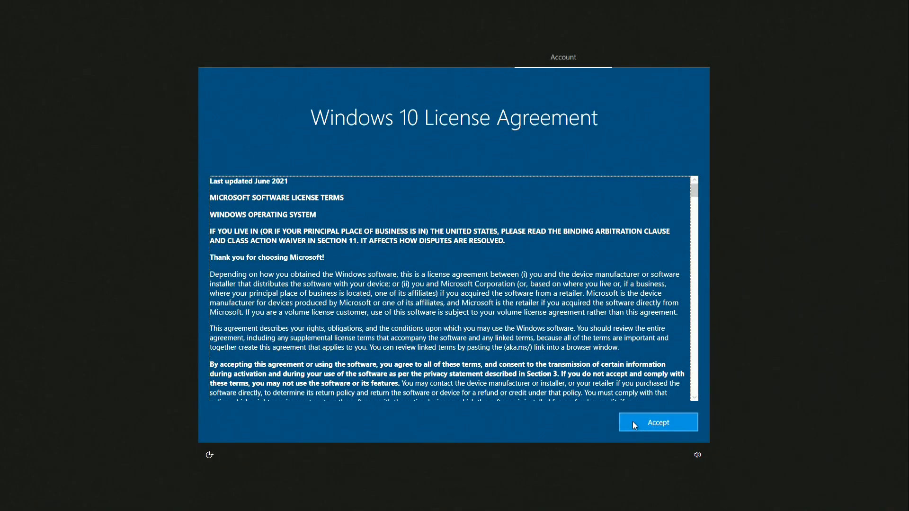
Accept the Windows 10 License Agreement.
{"action": "left_click", "coordinate": [657, 422]}
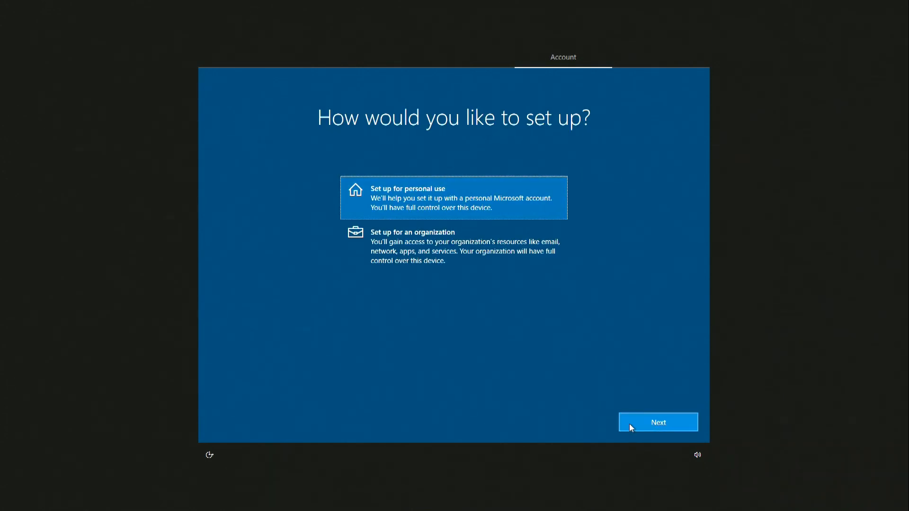
Continue with Set up for personal use.
{"action": "left_click", "coordinate": [659, 423]}
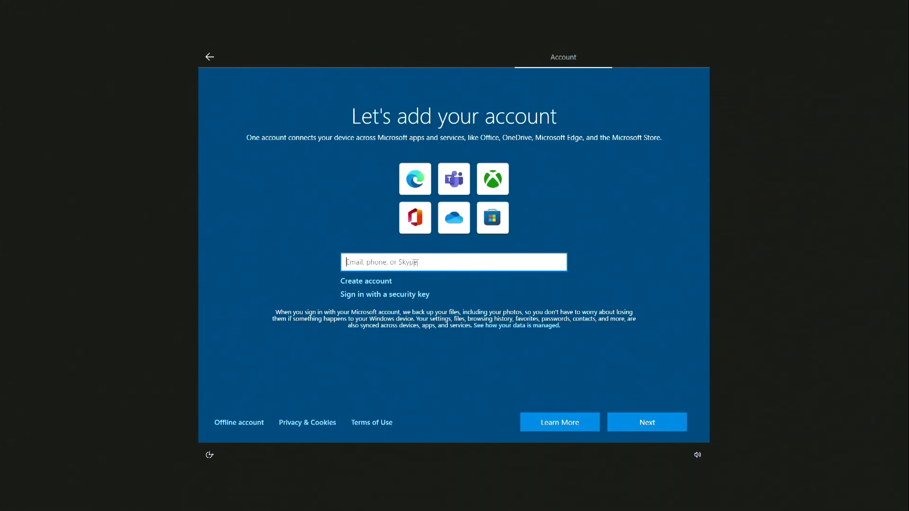
{"action": "mouse_move", "coordinate": [426, 278]}
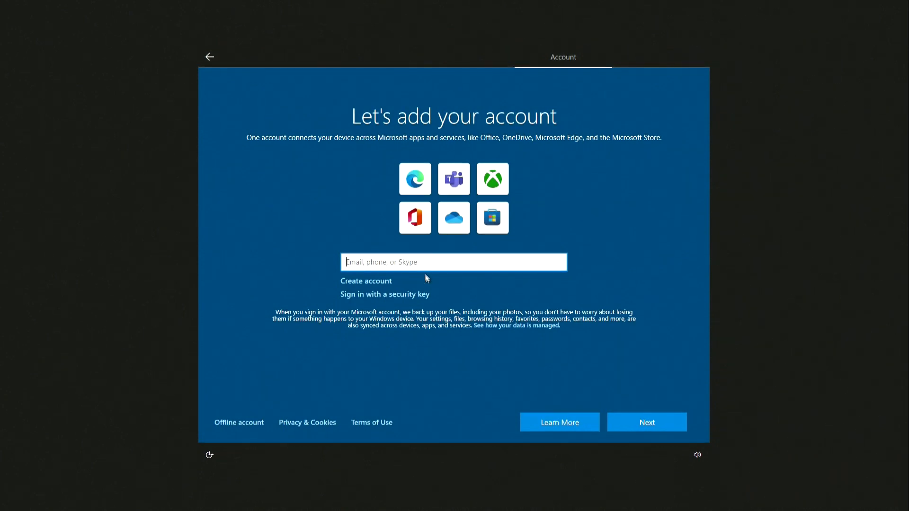
{"action": "mouse_move", "coordinate": [381, 286]}
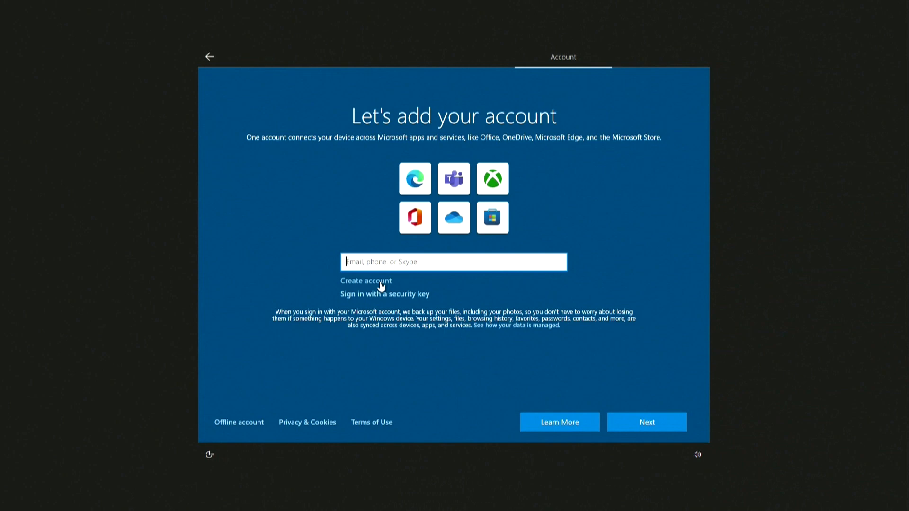
{"action": "mouse_move", "coordinate": [244, 399]}
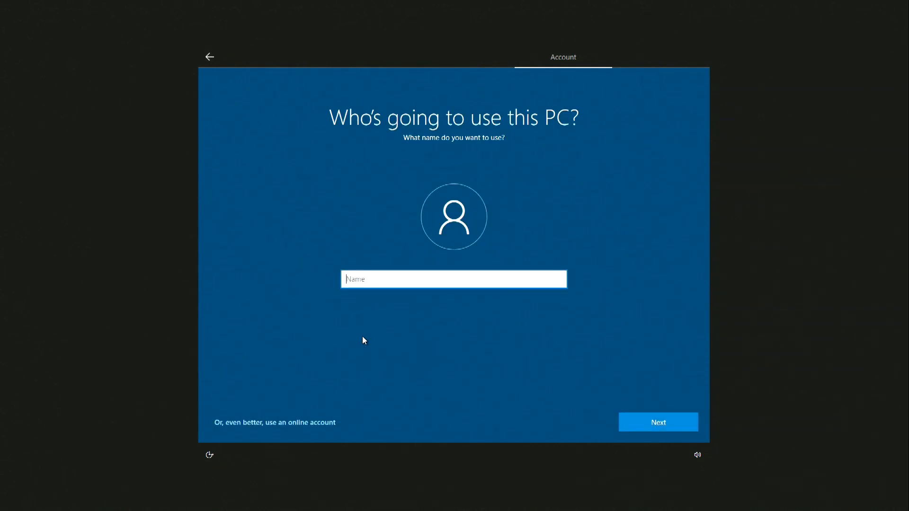
Create the local account named Malik with no password.
{"action": "type", "text": "Malik"}
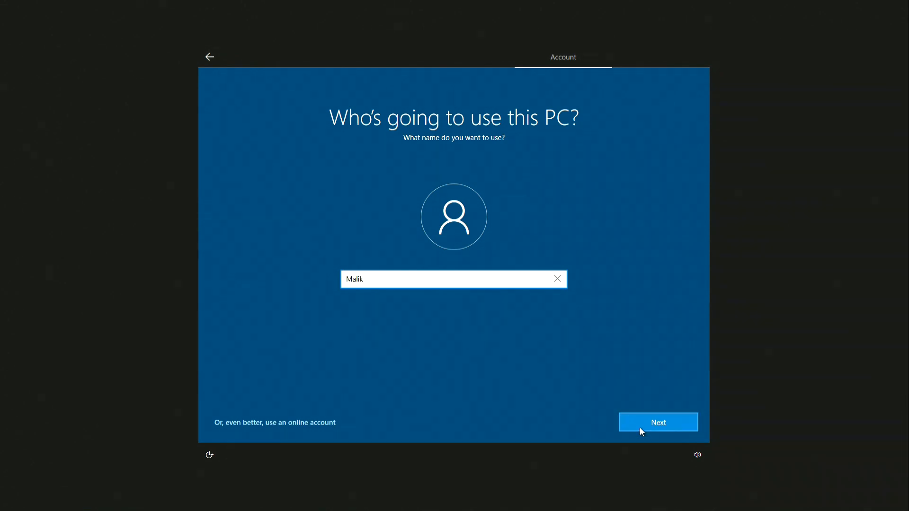
{"action": "left_click", "coordinate": [657, 423]}
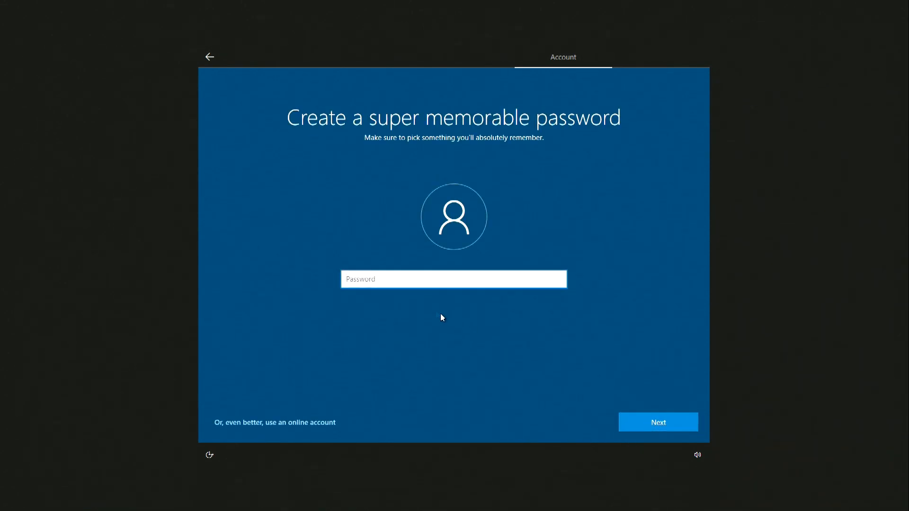
{"action": "mouse_move", "coordinate": [491, 339]}
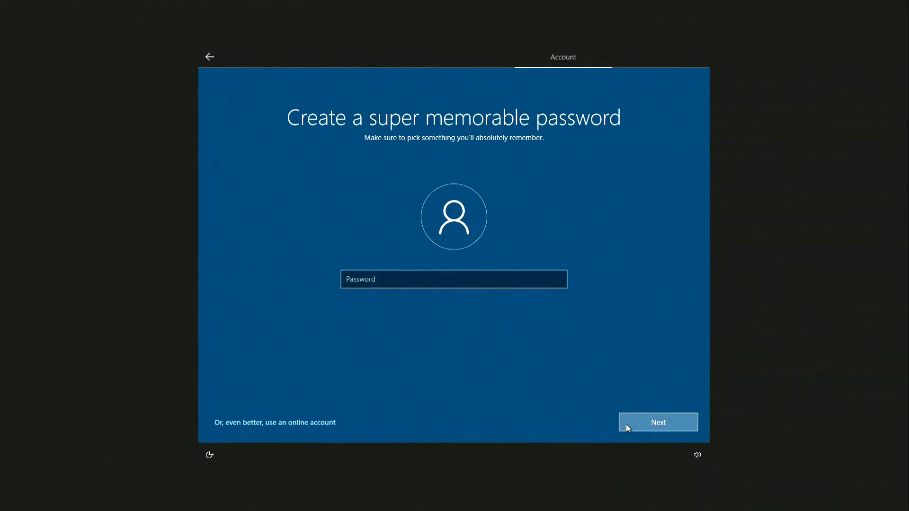
{"action": "left_click", "coordinate": [657, 422]}
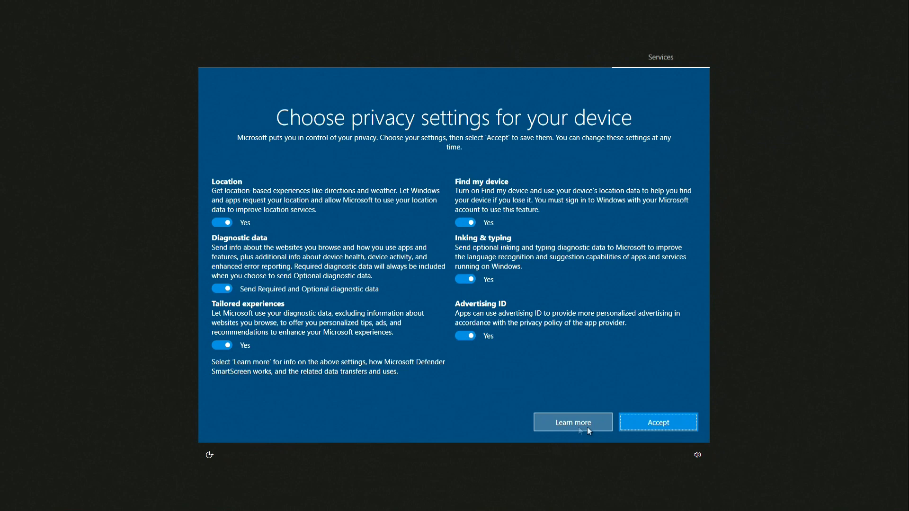
Turn off location access, limit diagnostic data to required only, and accept the privacy choices.
{"action": "left_click", "coordinate": [221, 223]}
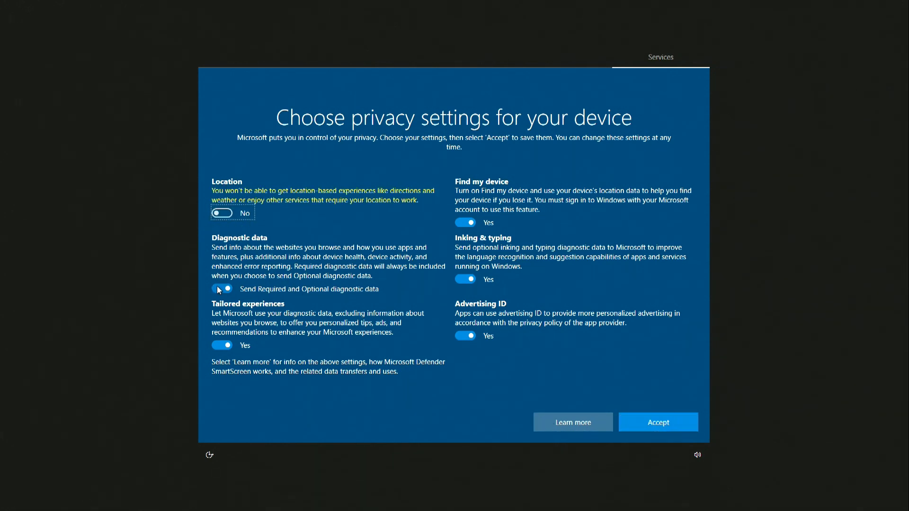
{"action": "left_click", "coordinate": [222, 289]}
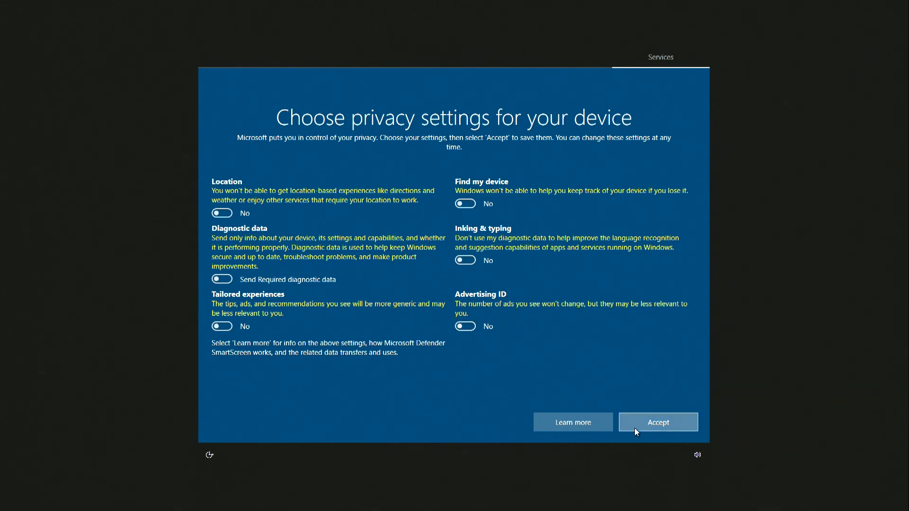
{"action": "left_click", "coordinate": [657, 422]}
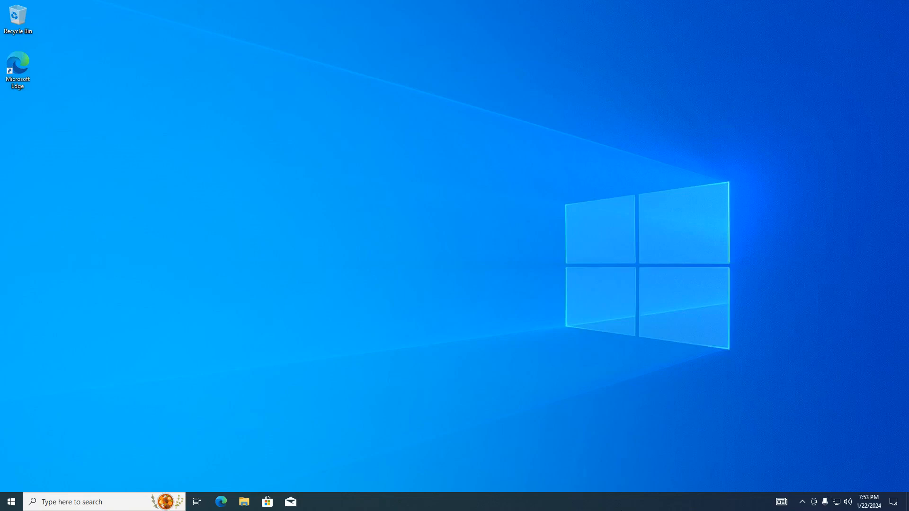
{"action": "mouse_move", "coordinate": [325, 389]}
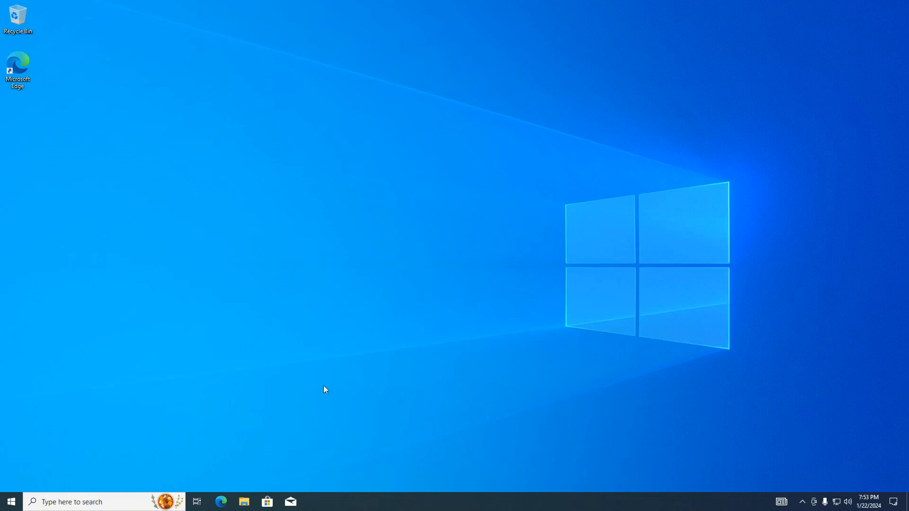
Reach the Settings app from the Start menu on the fresh desktop.
{"action": "left_click", "coordinate": [11, 502]}
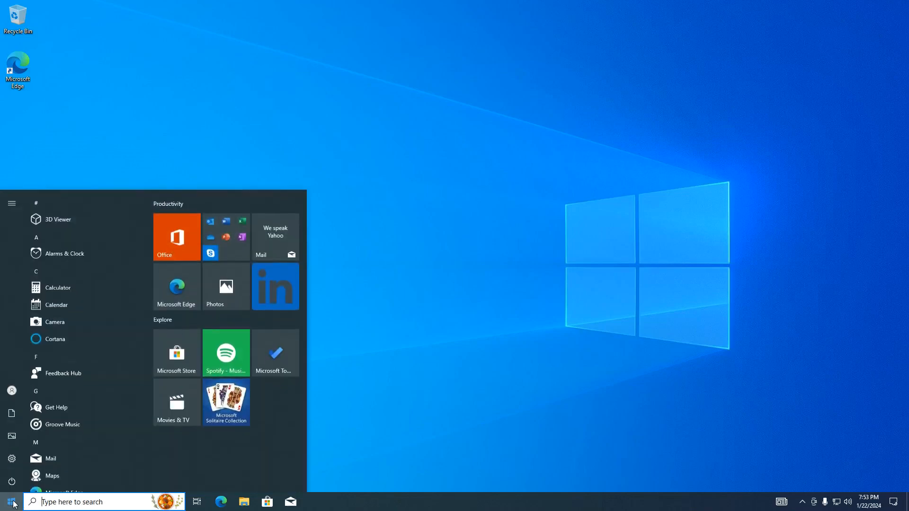
{"action": "left_click", "coordinate": [12, 203]}
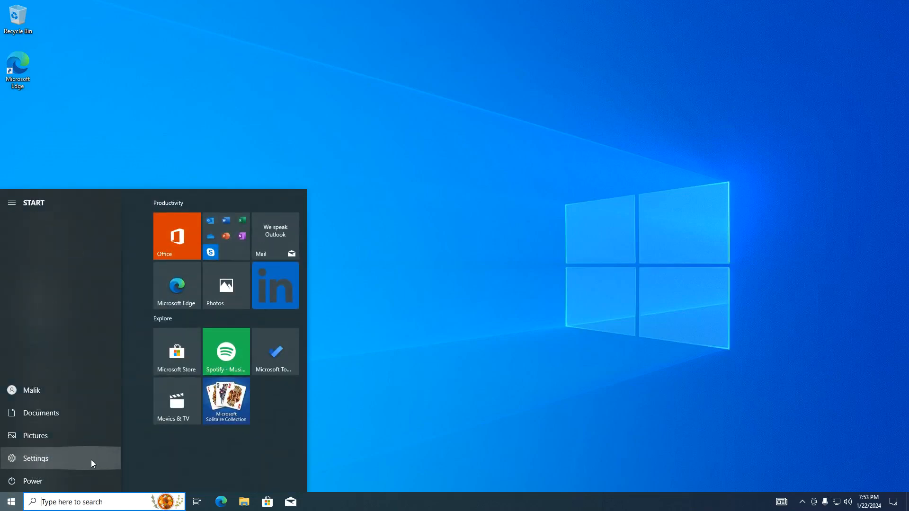
{"action": "left_click", "coordinate": [35, 459]}
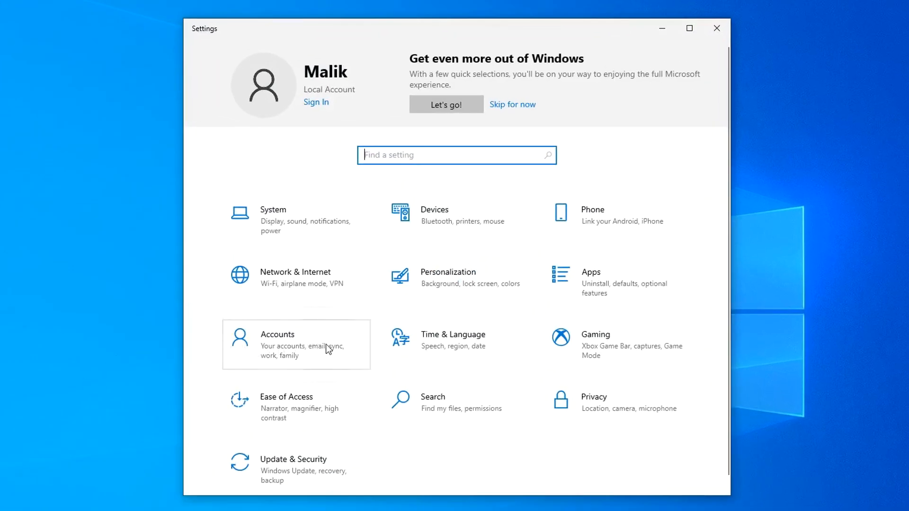
Confirm Malik is a local administrator under Accounts > Your info, then return to Settings home.
{"action": "left_click", "coordinate": [295, 345]}
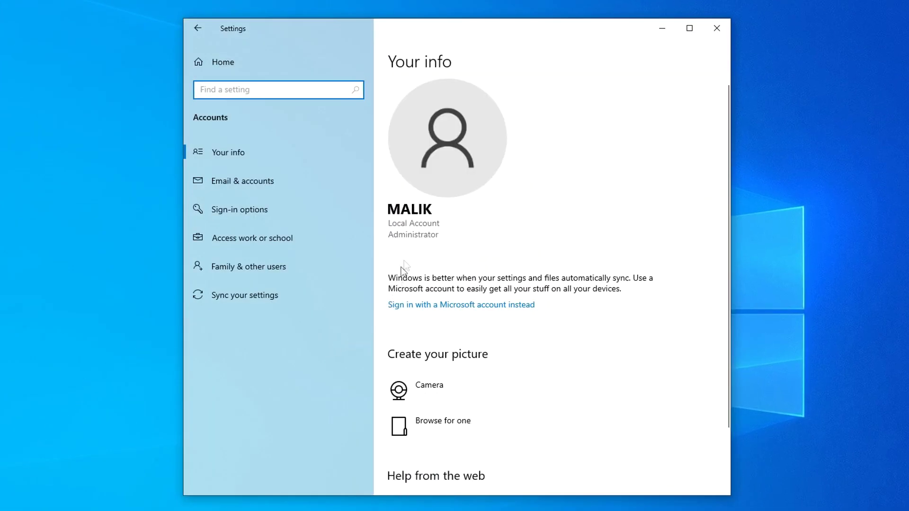
{"action": "mouse_move", "coordinate": [423, 247]}
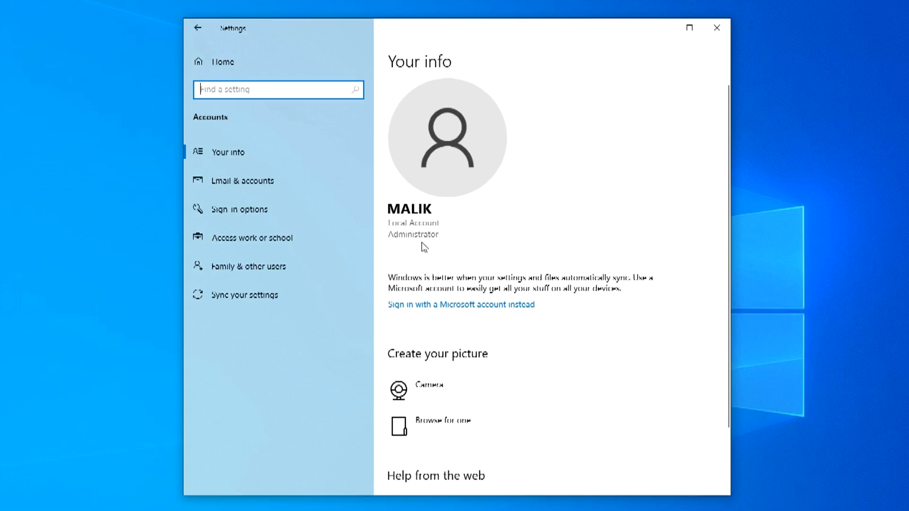
{"action": "left_click", "coordinate": [198, 28]}
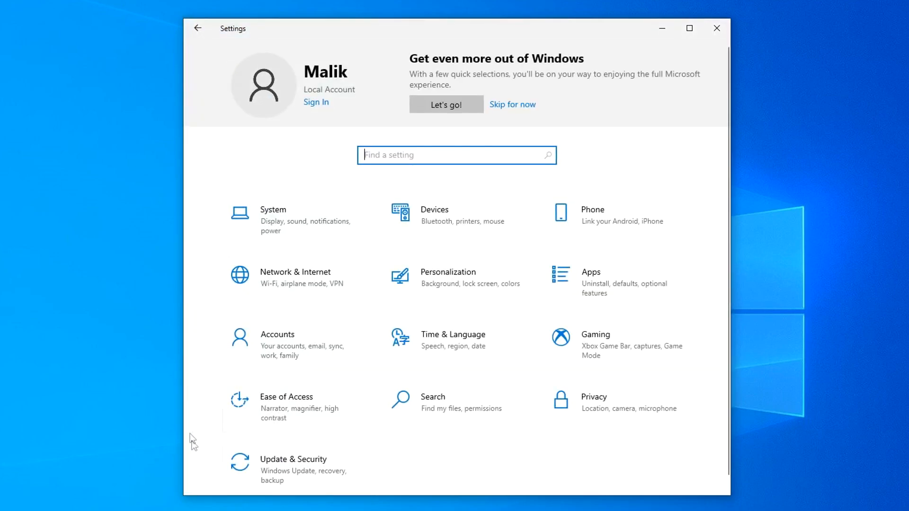
Confirm Windows 10 Pro is activated with a digital license under Update & Security > Activation, then close Settings.
{"action": "left_click", "coordinate": [293, 460]}
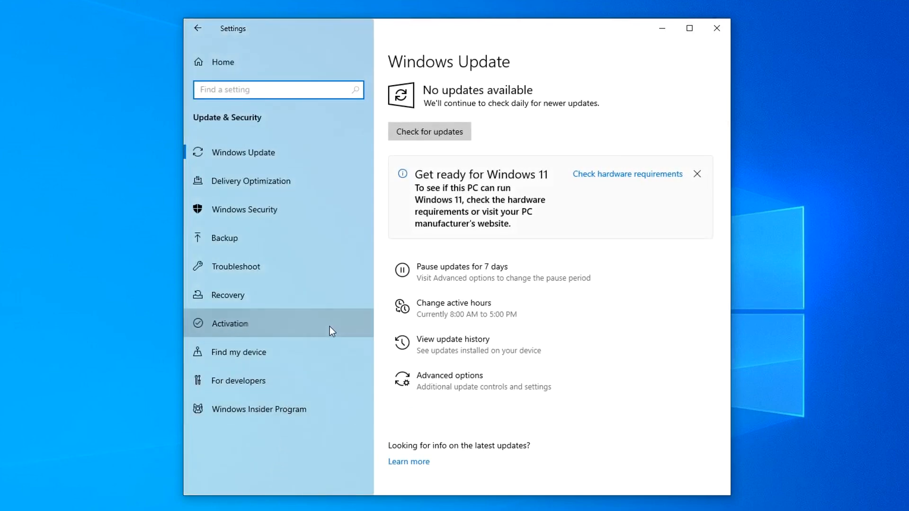
{"action": "left_click", "coordinate": [237, 323]}
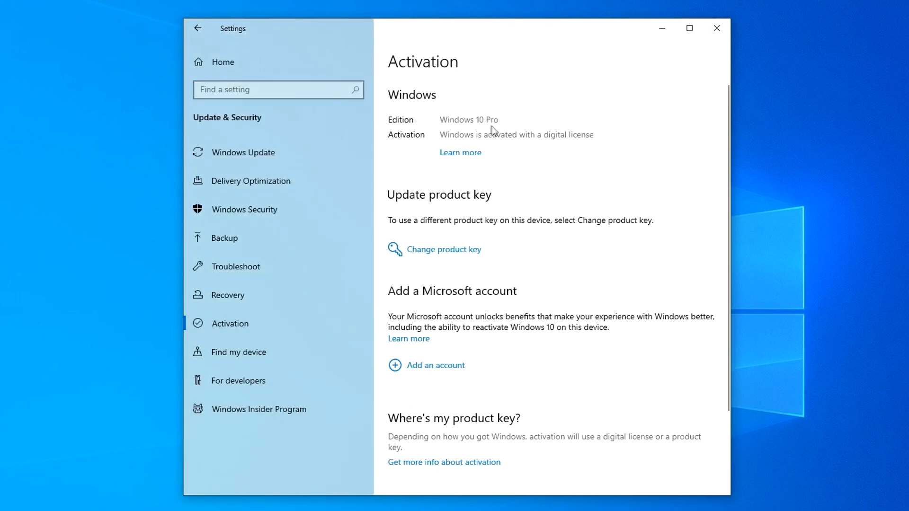
{"action": "mouse_move", "coordinate": [532, 149]}
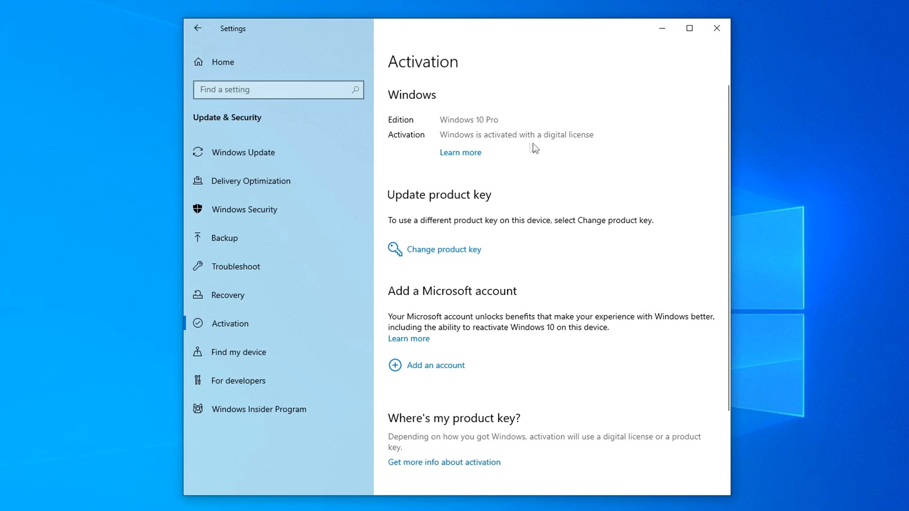
{"action": "mouse_move", "coordinate": [727, 73]}
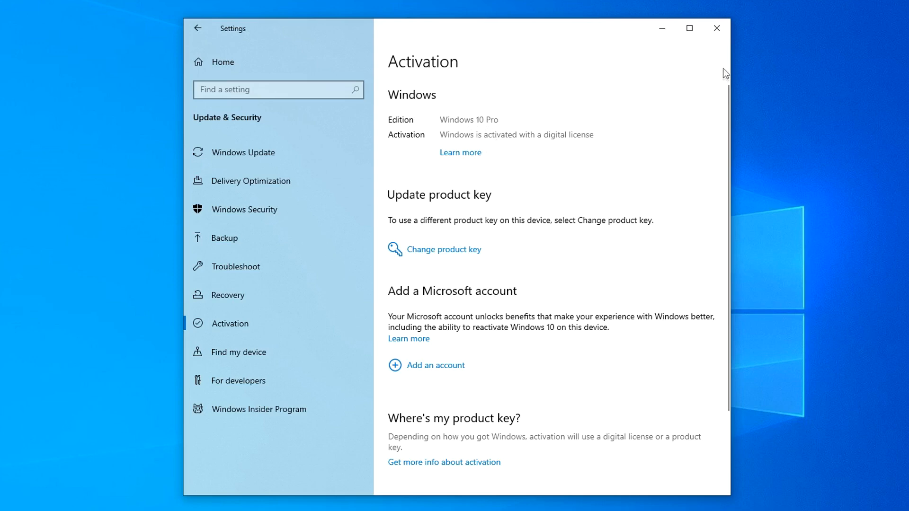
{"action": "left_click", "coordinate": [717, 27]}
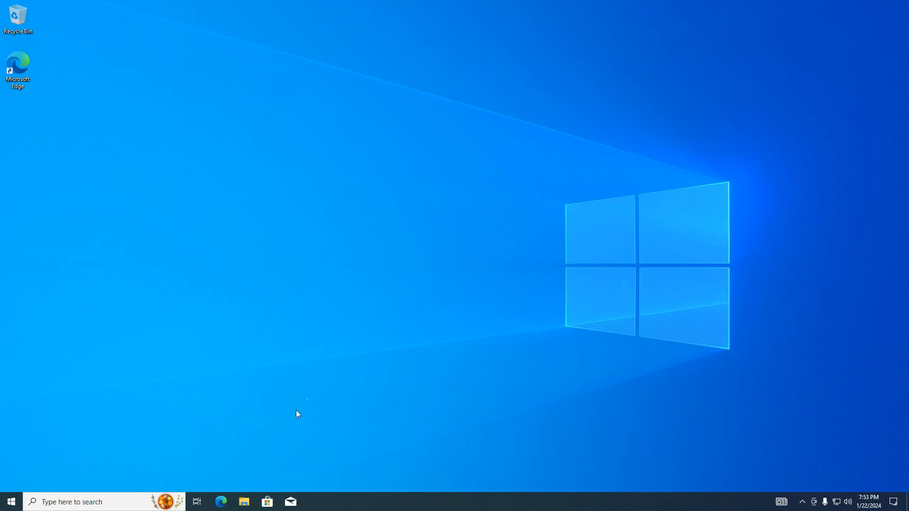
Verify the Storage (D:) drive's folders and files are intact via This PC, then close File Explorer.
{"action": "left_click", "coordinate": [243, 502]}
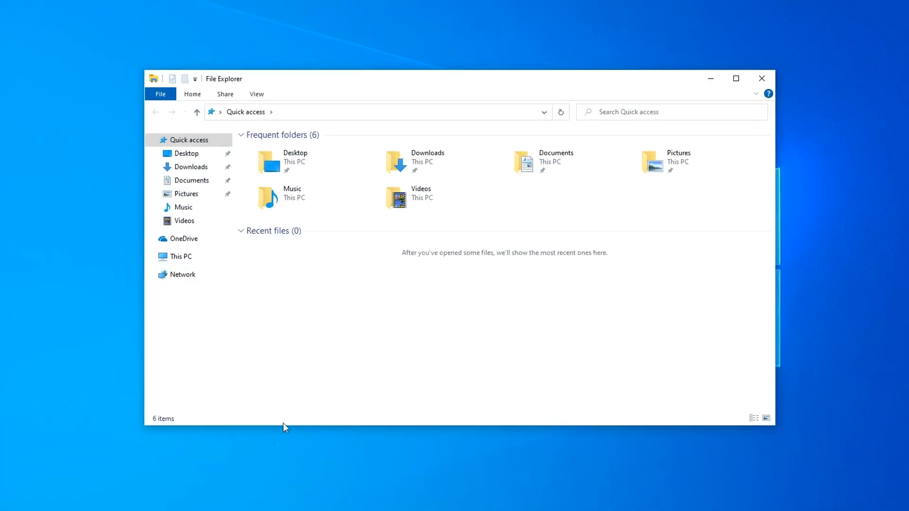
{"action": "left_click", "coordinate": [177, 257]}
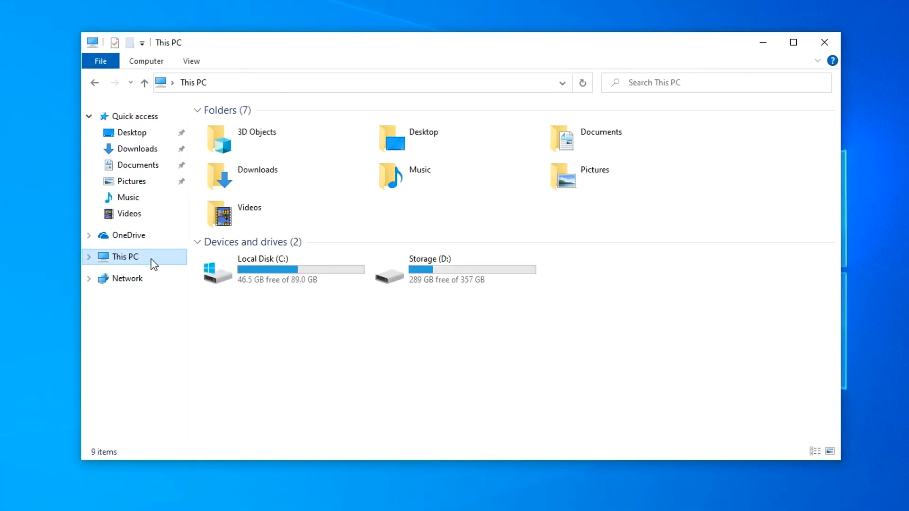
{"action": "left_click", "coordinate": [458, 270]}
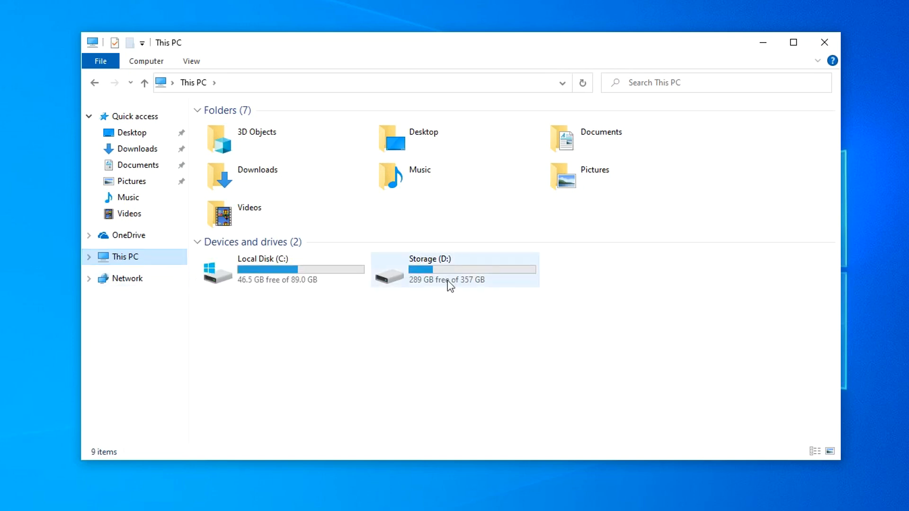
{"action": "double_click", "coordinate": [454, 270]}
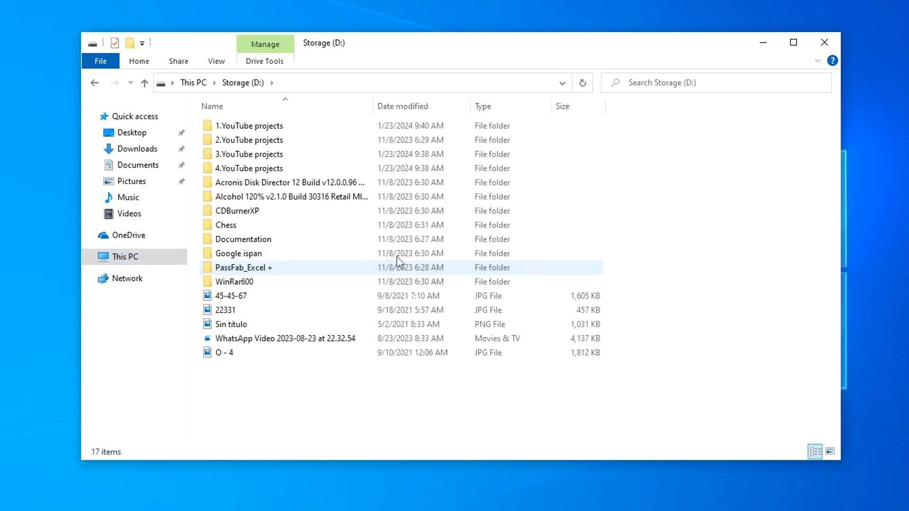
{"action": "left_click", "coordinate": [291, 388]}
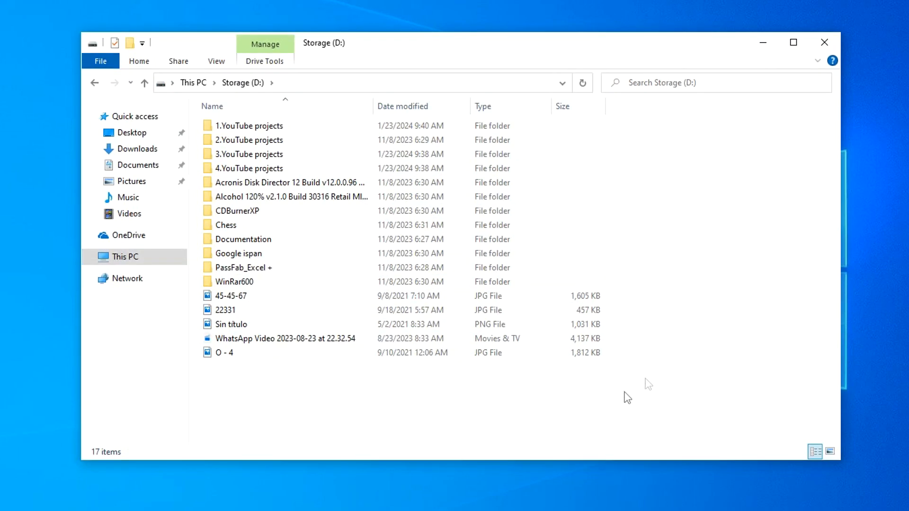
{"action": "left_click", "coordinate": [824, 43]}
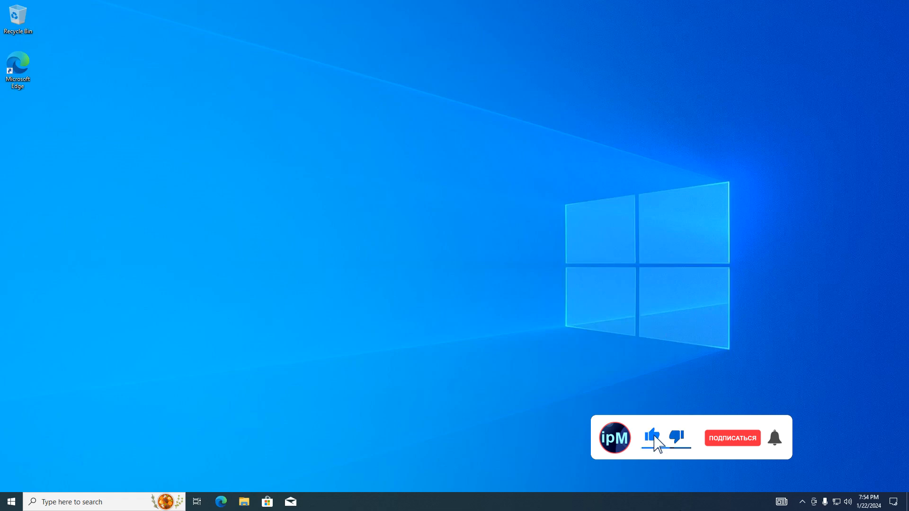
{"action": "left_click", "coordinate": [732, 437]}
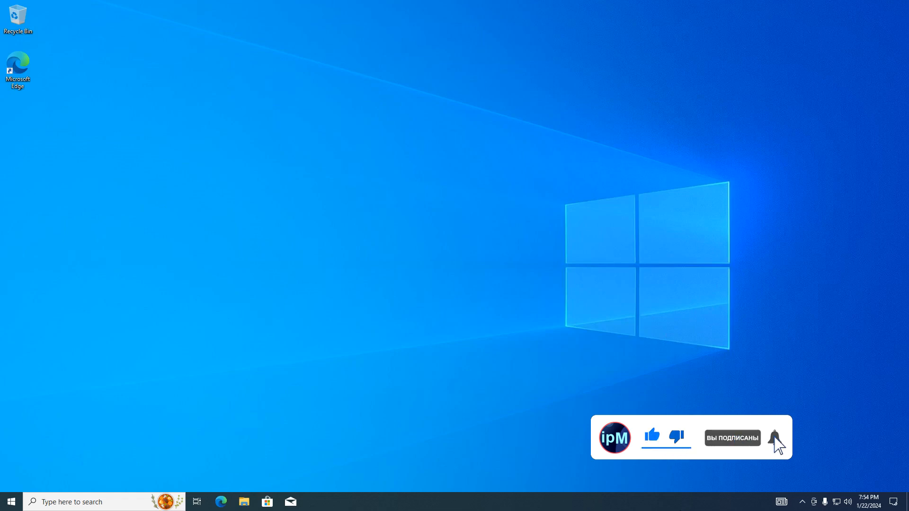
{"action": "left_click", "coordinate": [775, 437]}
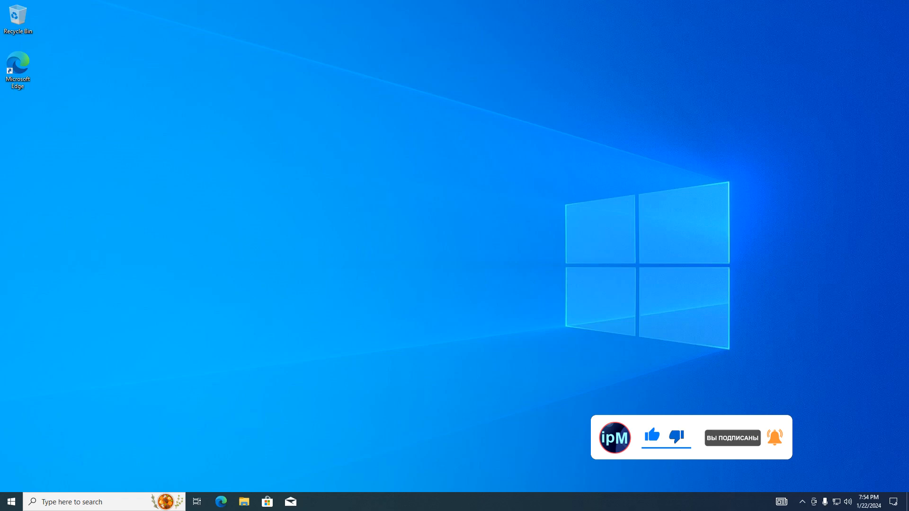